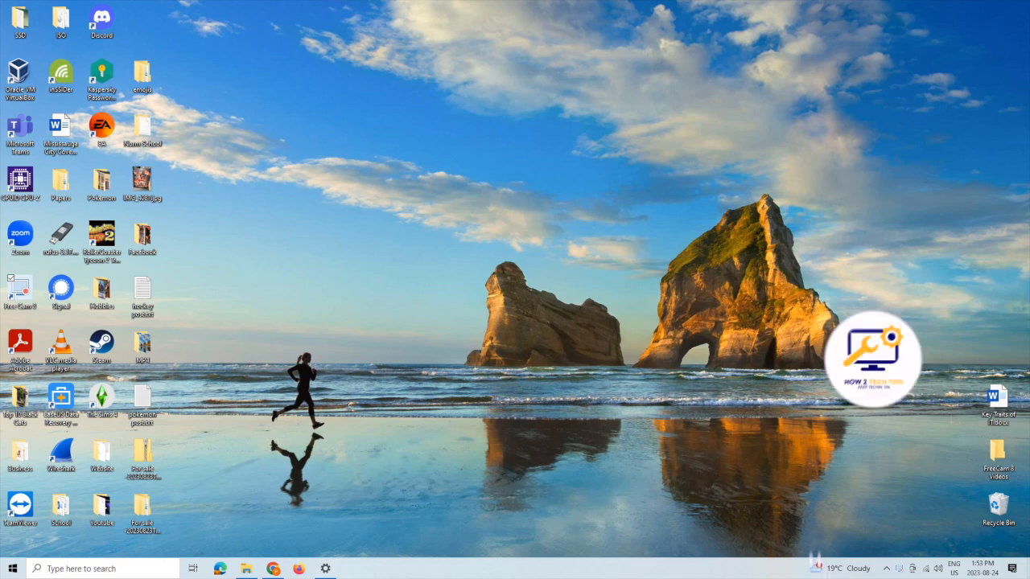
Step: Dismiss the account notice, search 'cmf', and run Command Prompt as administrator
left_click(870, 505)
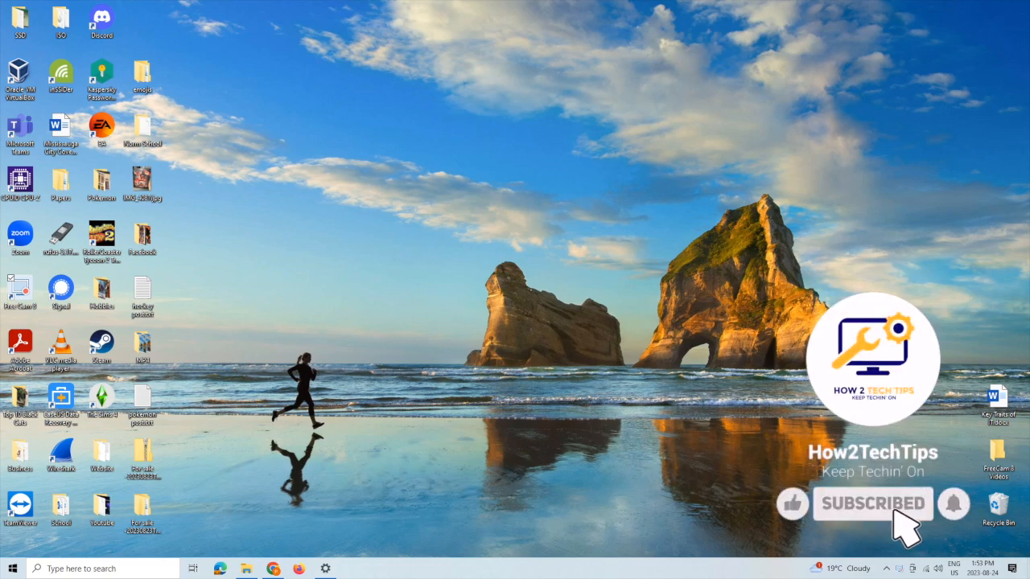
left_click(793, 504)
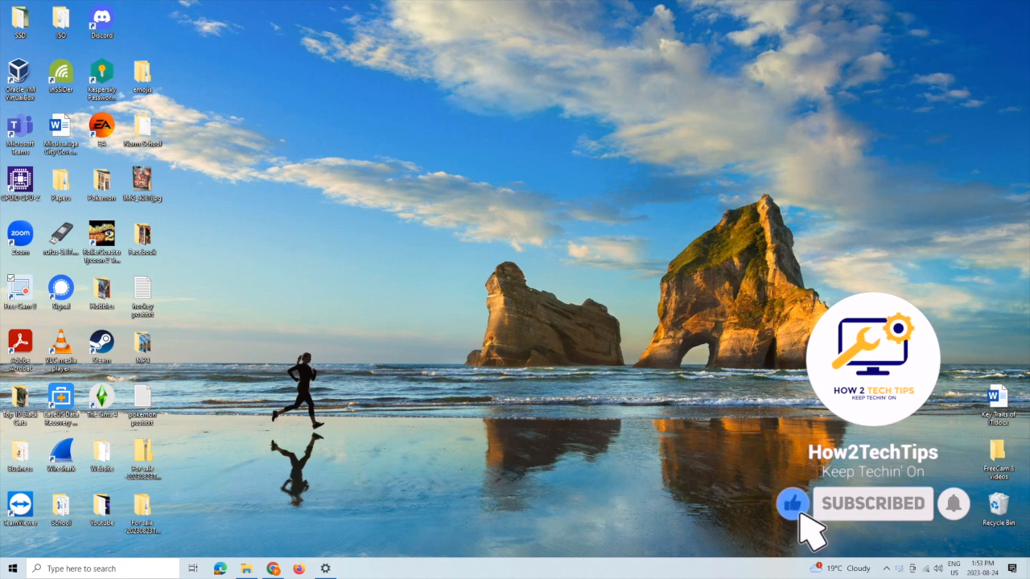
mouse_move(962, 514)
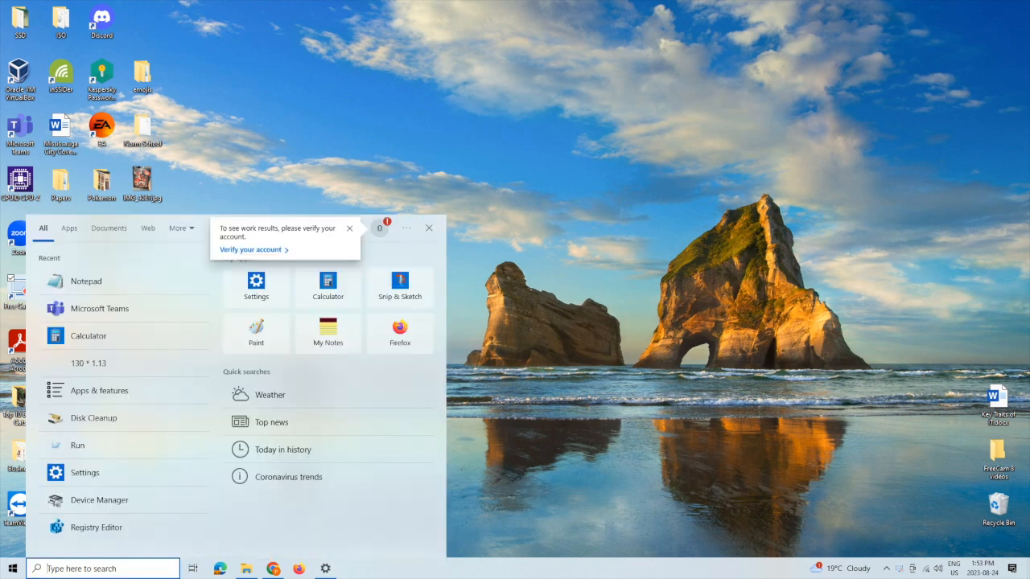
left_click(348, 227)
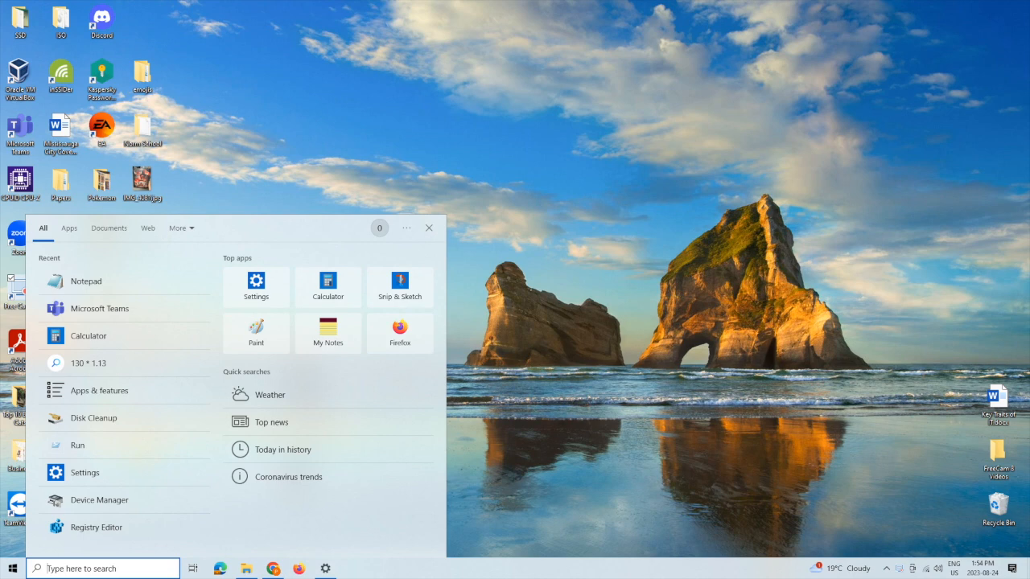
type("cmf")
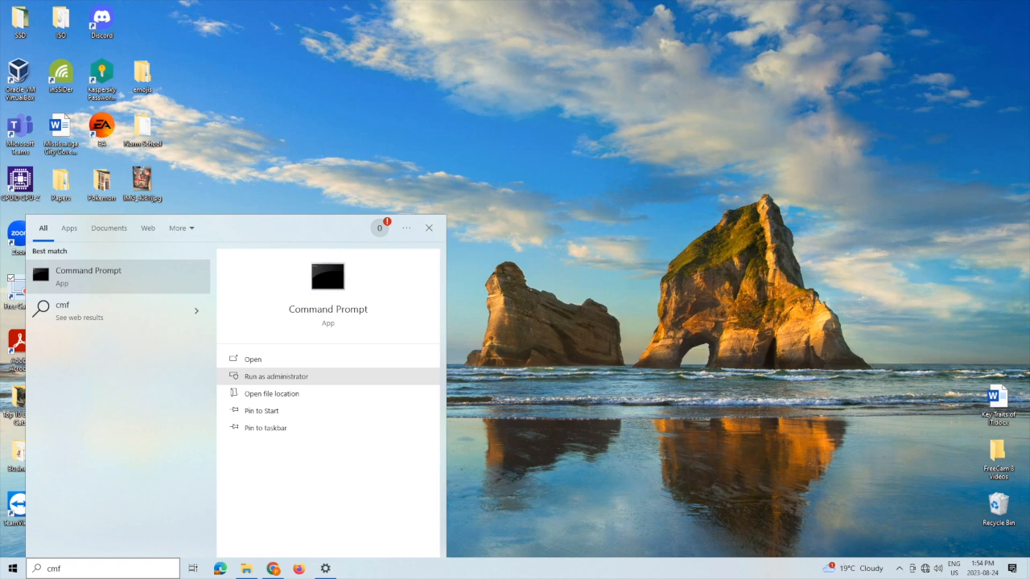
left_click(275, 376)
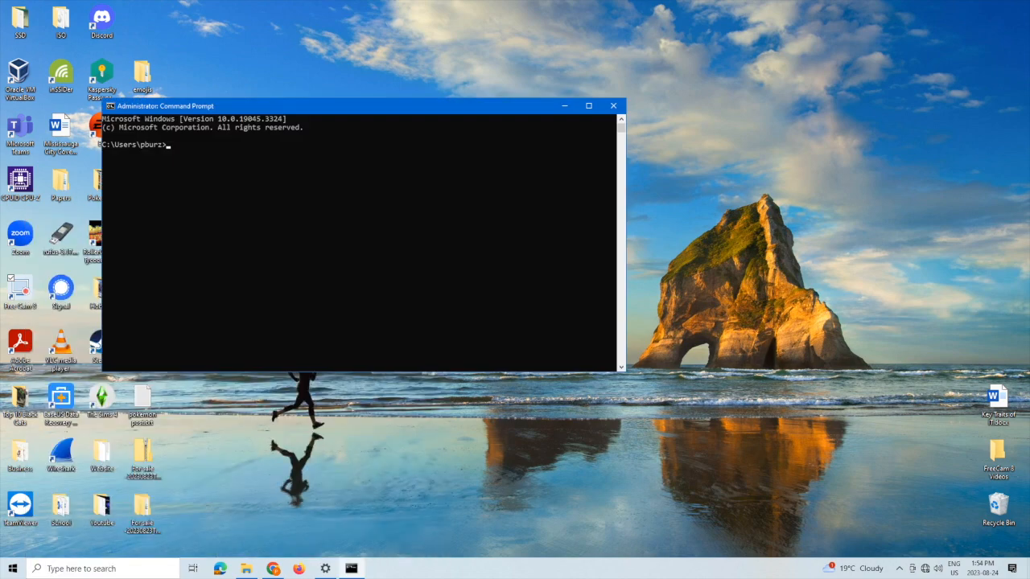
Step: Centre the admin Command Prompt window and begin typing rd /s "\\ for a long path
left_click_drag(165, 105, 280, 121)
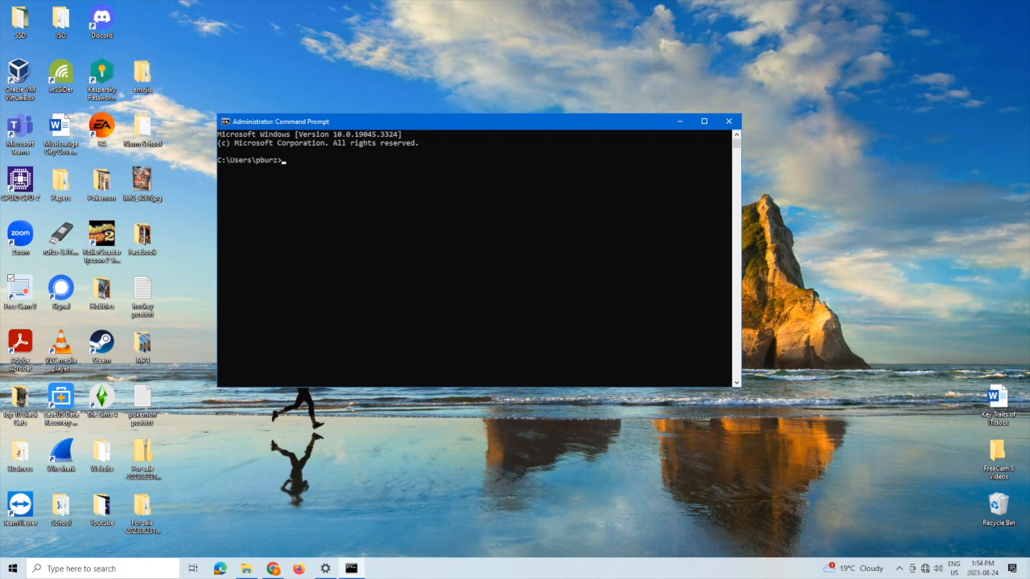
type("R")
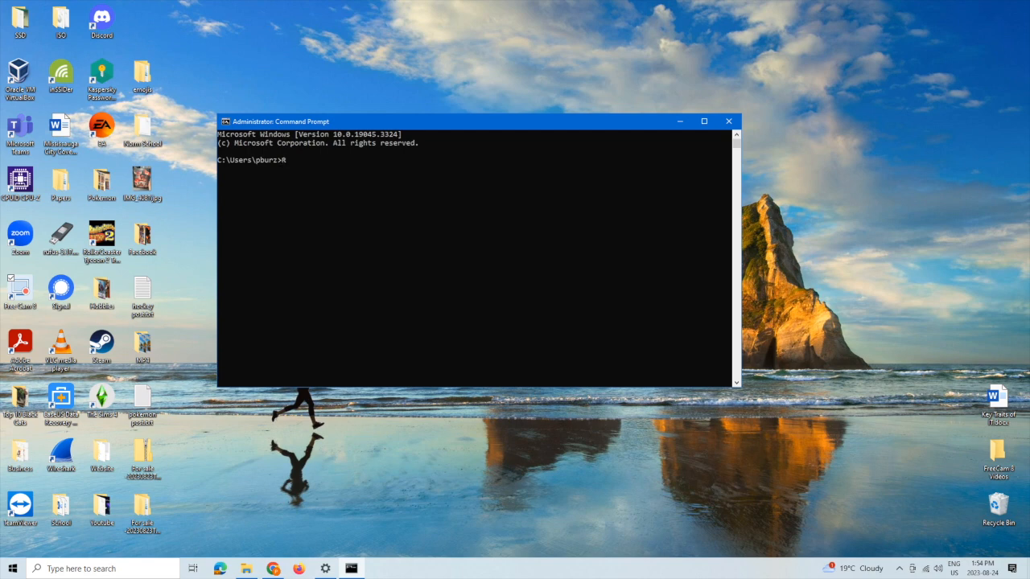
type("d /s")
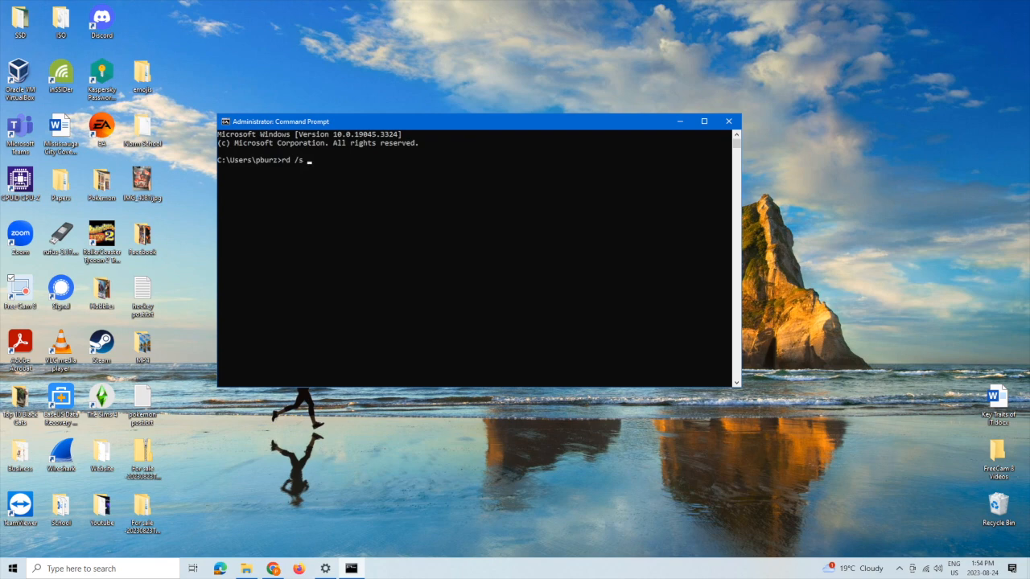
type("\"")
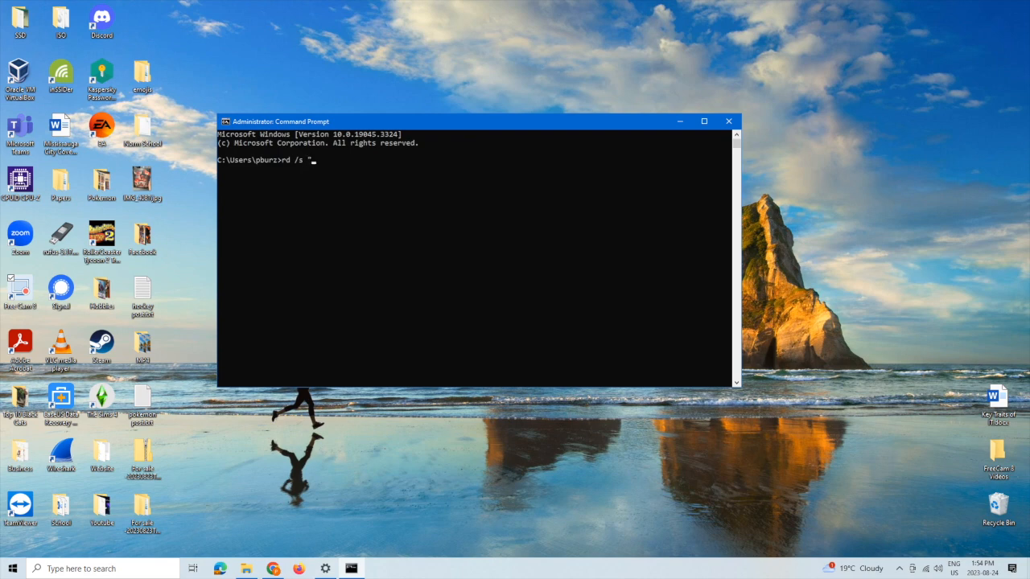
type("\\")
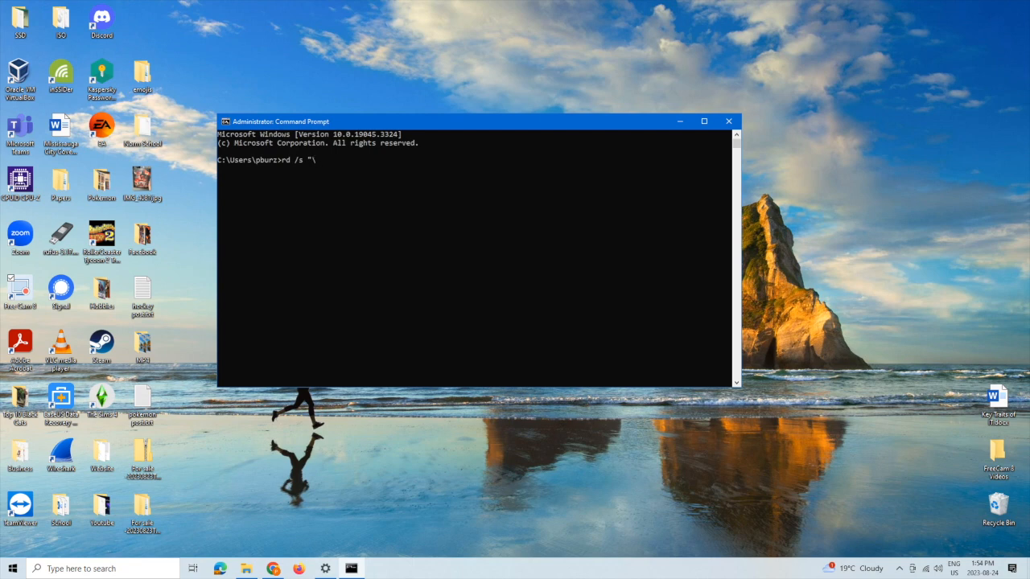
type("\\")
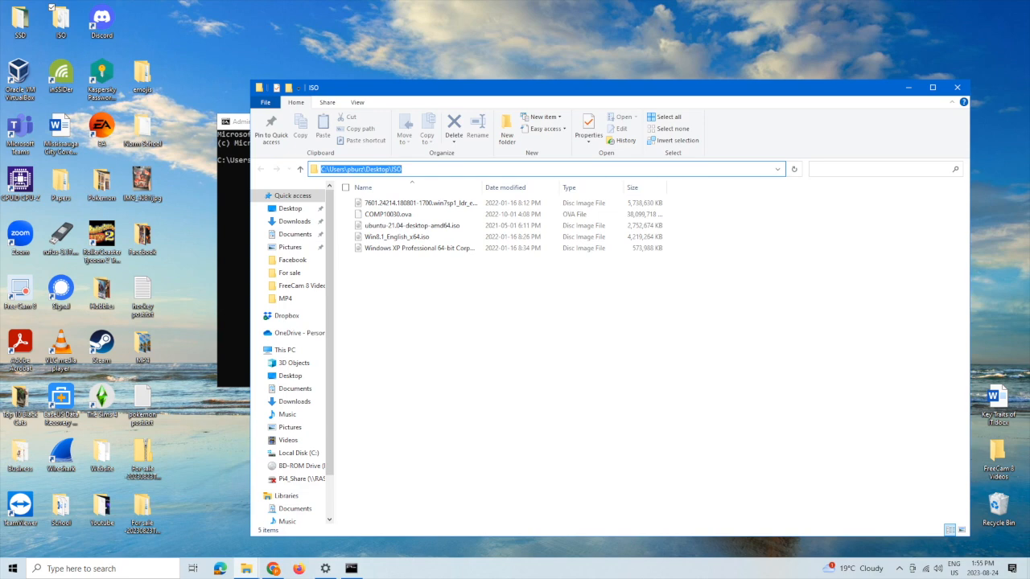
Step: Copy the Desktop ISO folder's full path from the File Explorer address bar
right_click(386, 169)
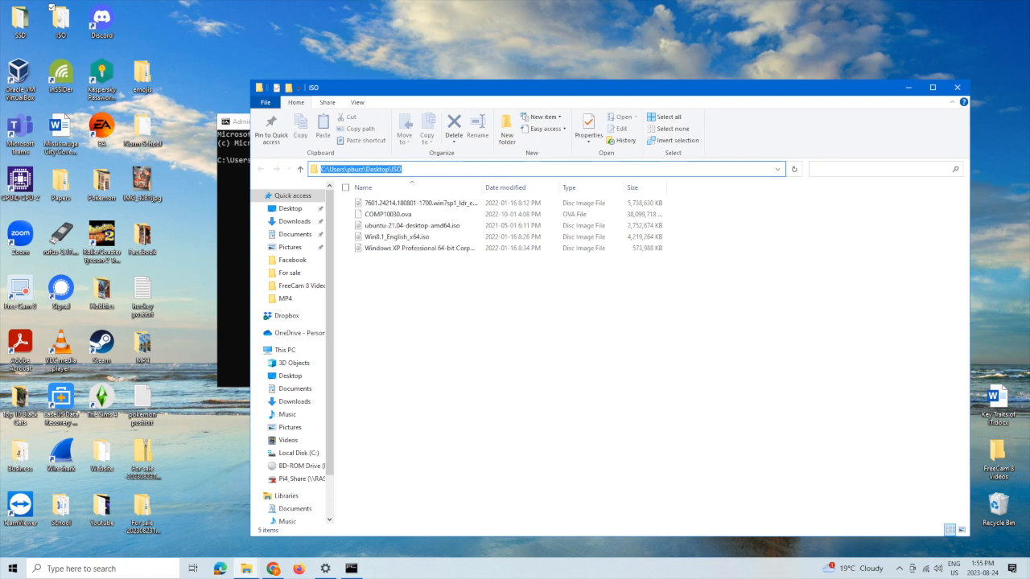
right_click(358, 169)
type("rd /s \"\\\\?\\")
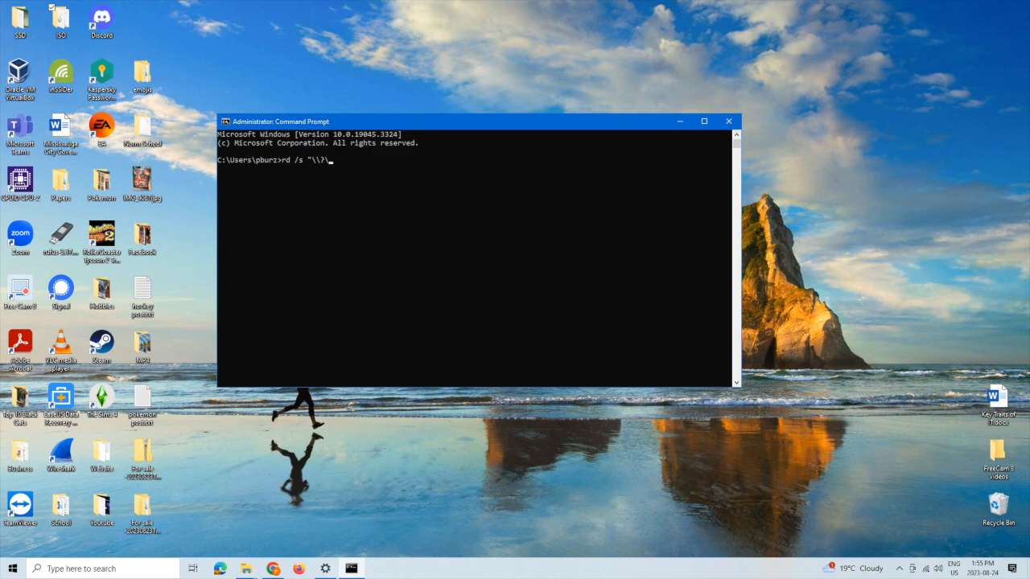
Step: Complete the rd /s command with C:\Users\pburz\Desktop\ISO, run it, and confirm with y
type("C:\\Users\\pburz\\Desktop\\ISO")
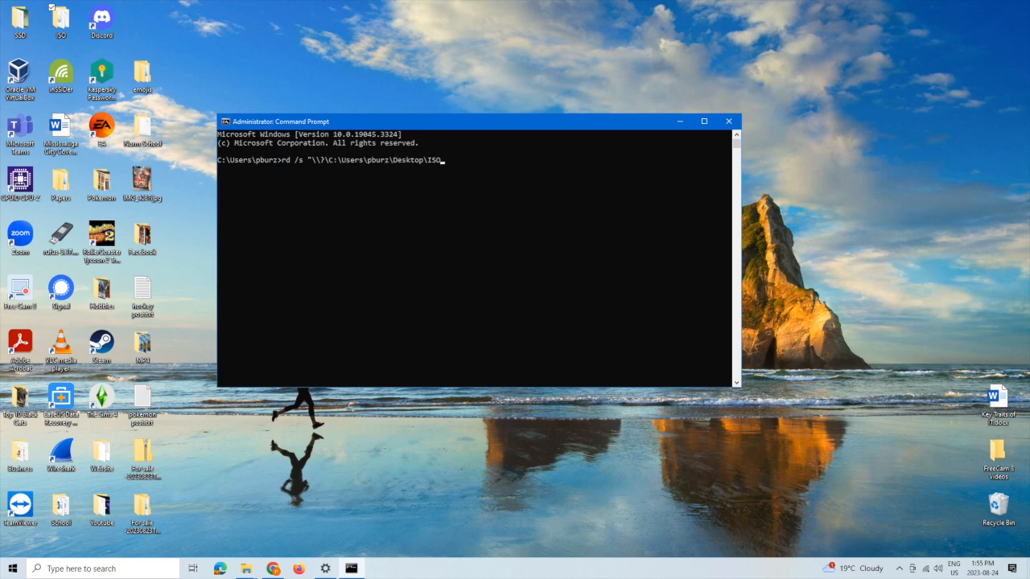
key("Enter")
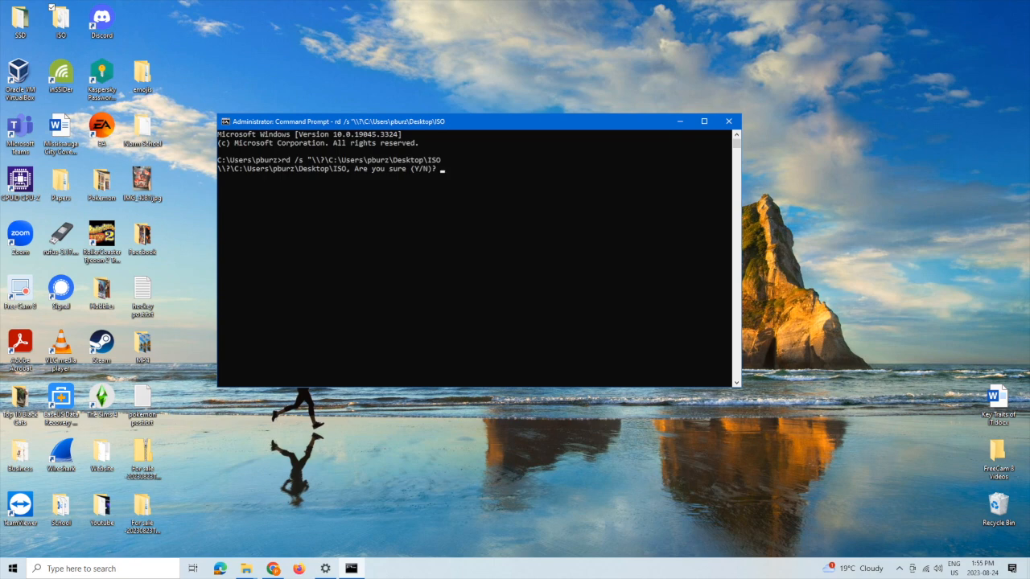
type("y")
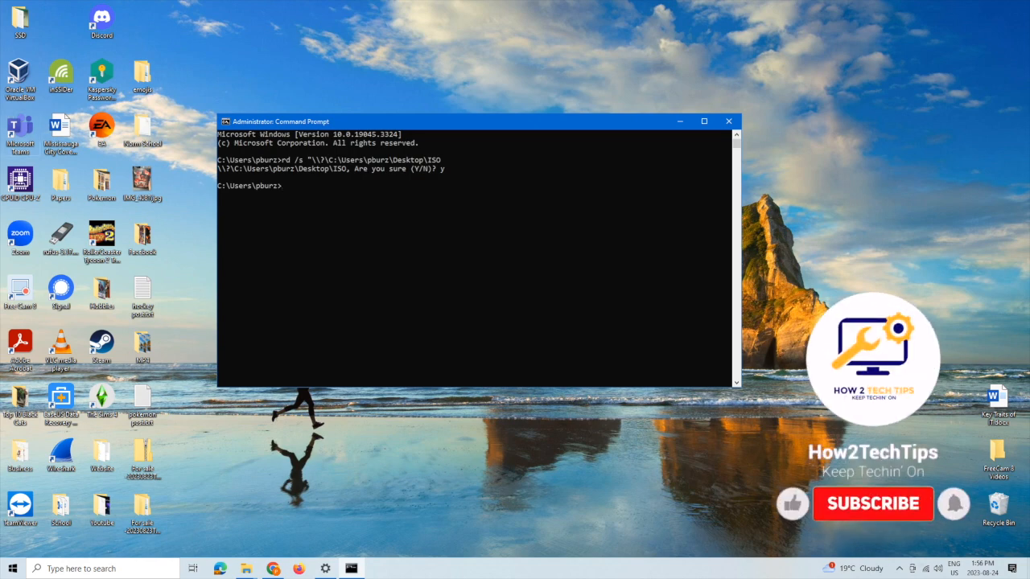
left_click(872, 503)
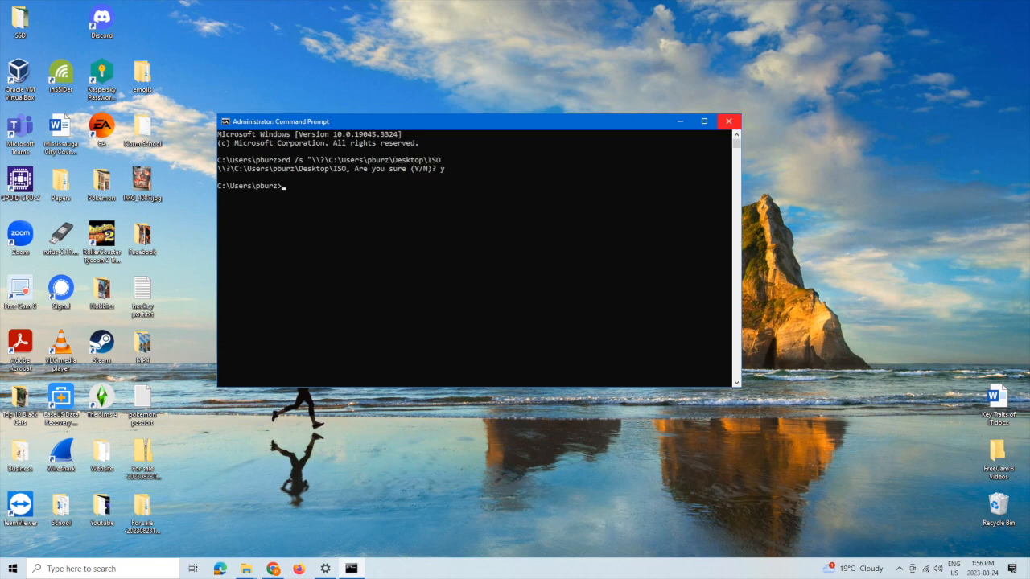
Step: Close Command Prompt, create a New folder on the desktop, and open it
left_click(729, 121)
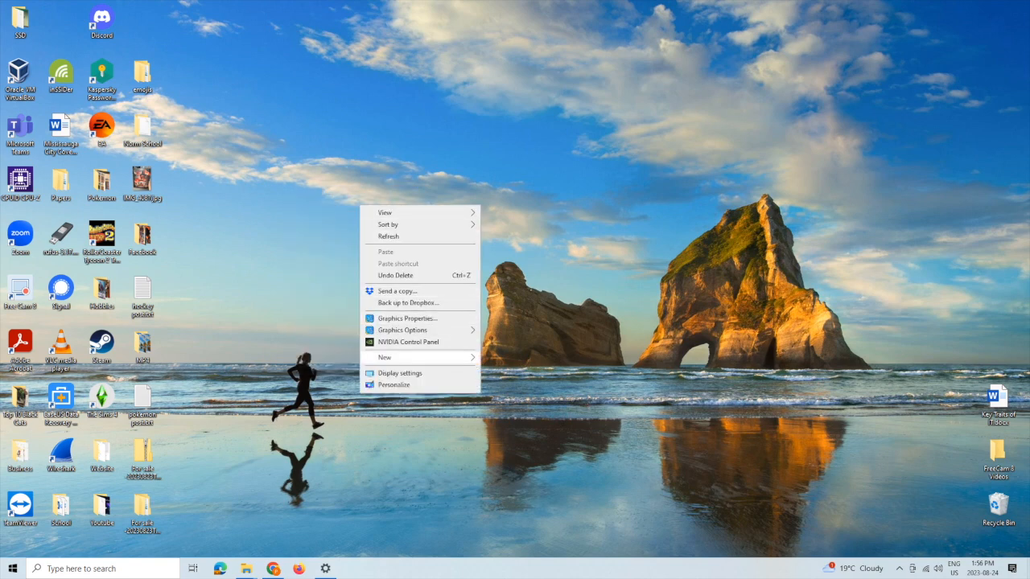
left_click(566, 316)
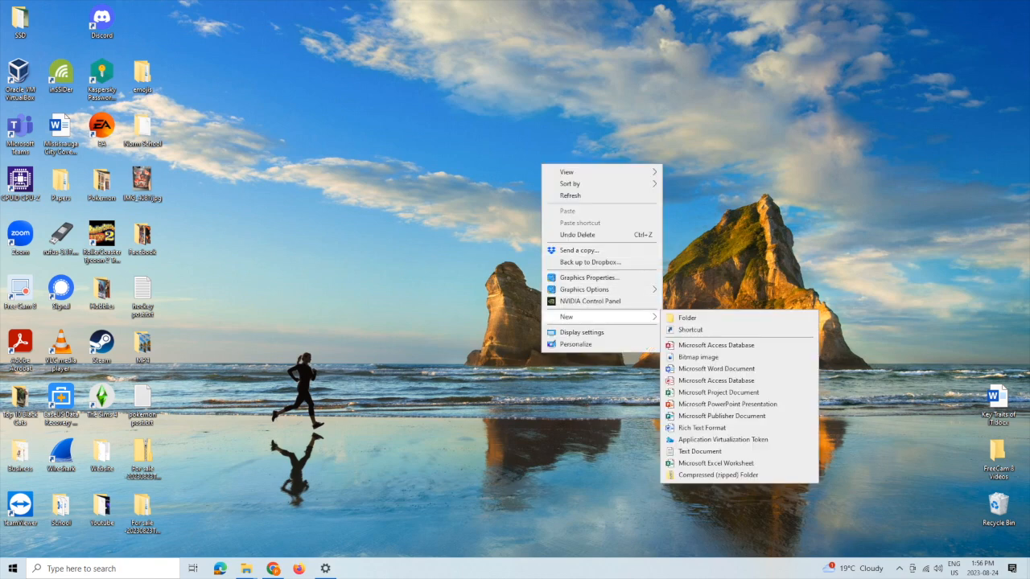
left_click(686, 317)
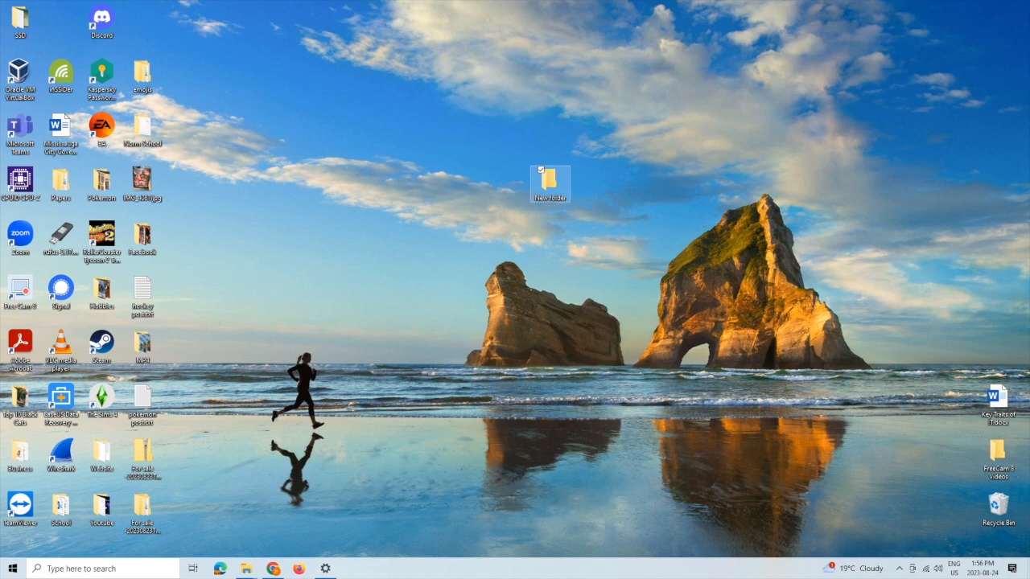
double_click(548, 175)
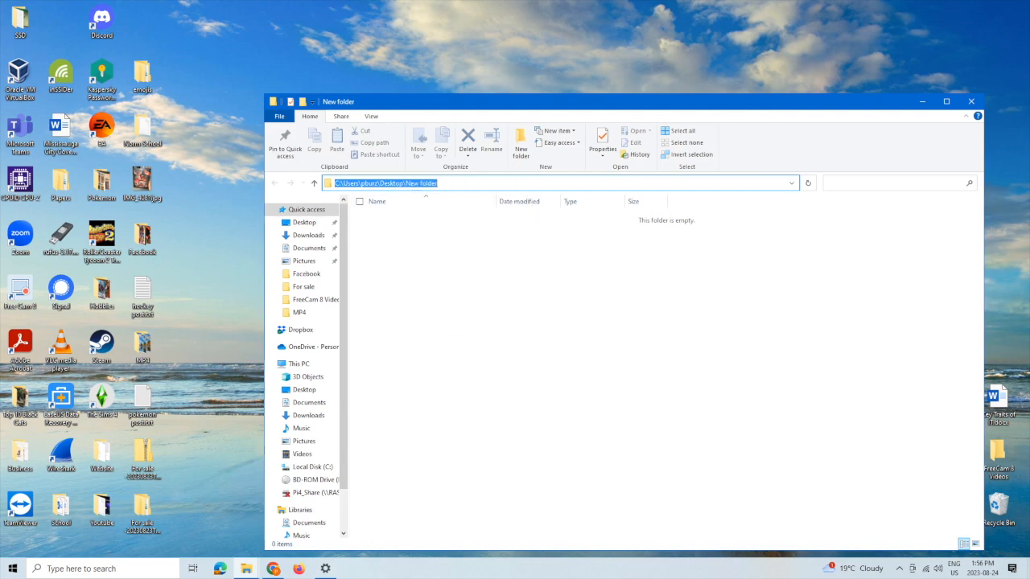
Step: Close the empty New folder File Explorer window
left_click(971, 102)
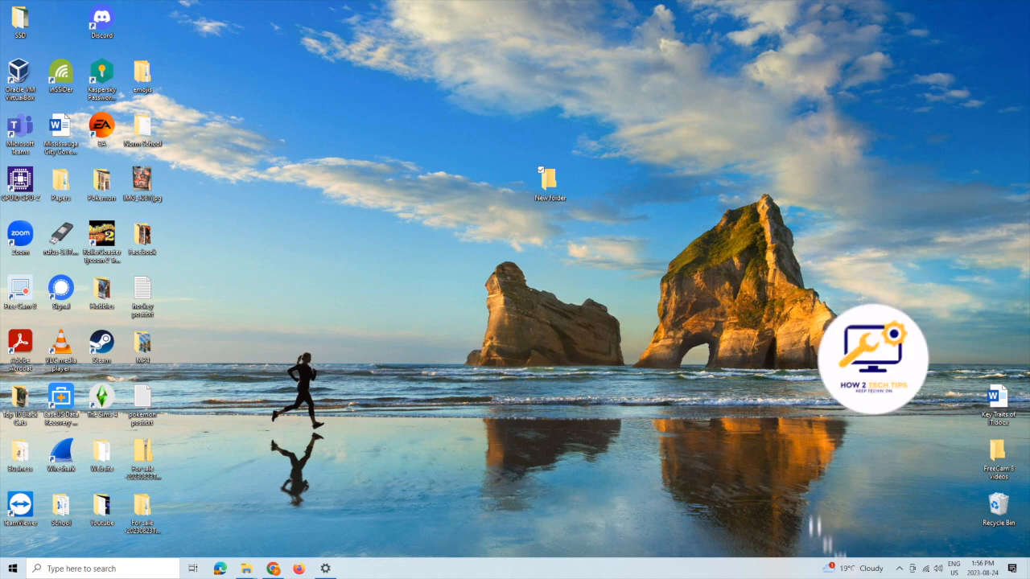
left_click(870, 503)
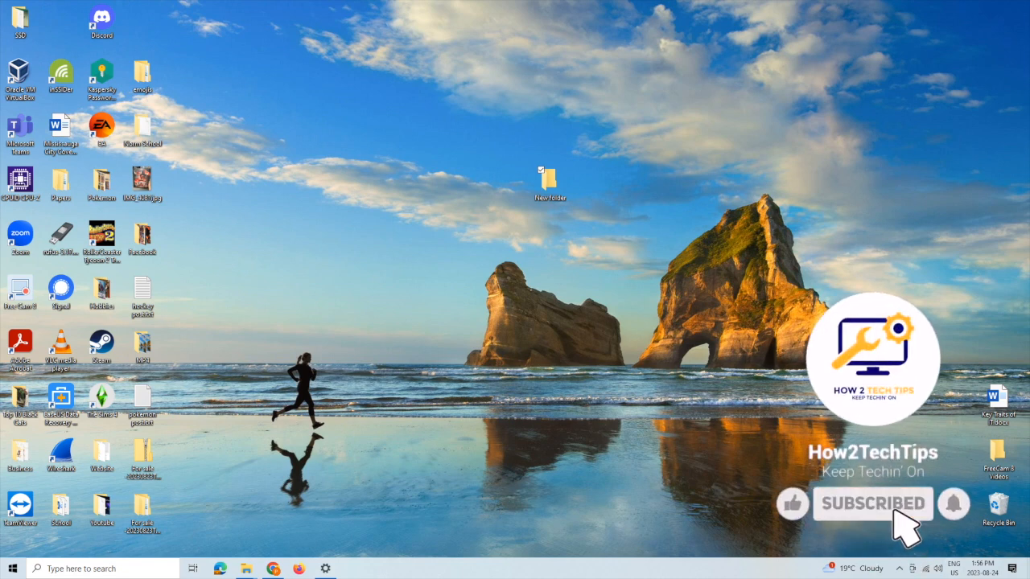
left_click(792, 505)
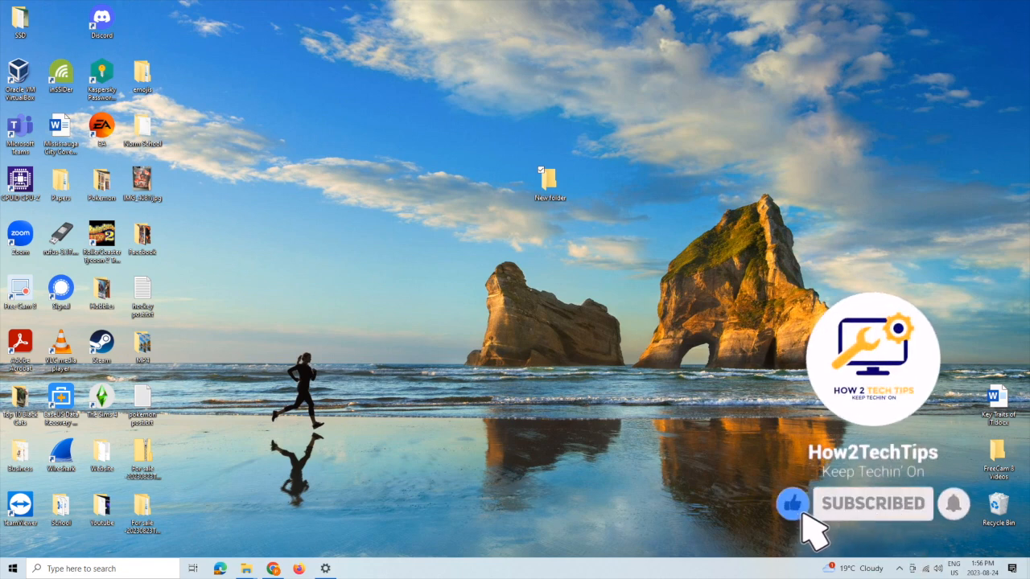